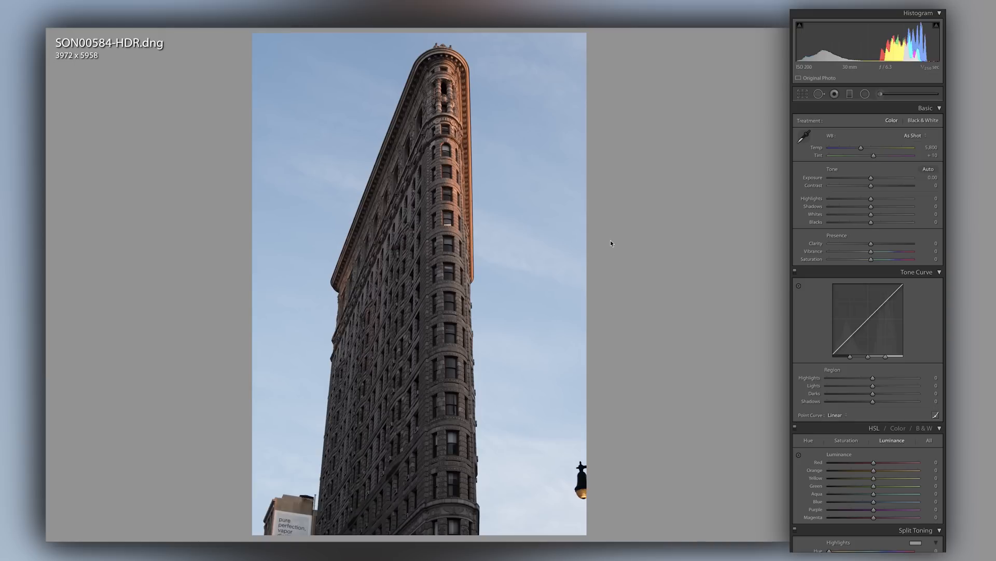
mouse_move(652, 316)
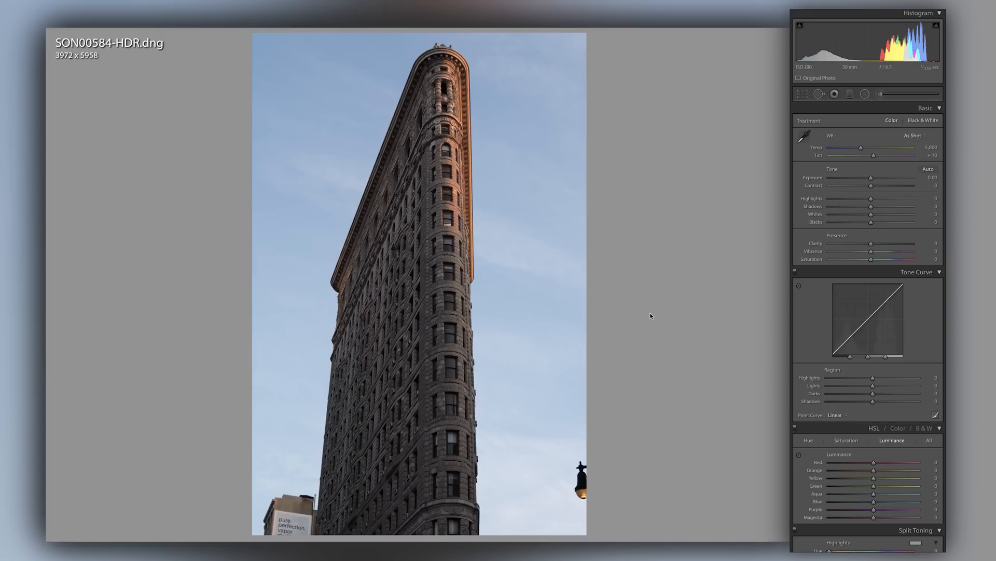
mouse_move(891, 246)
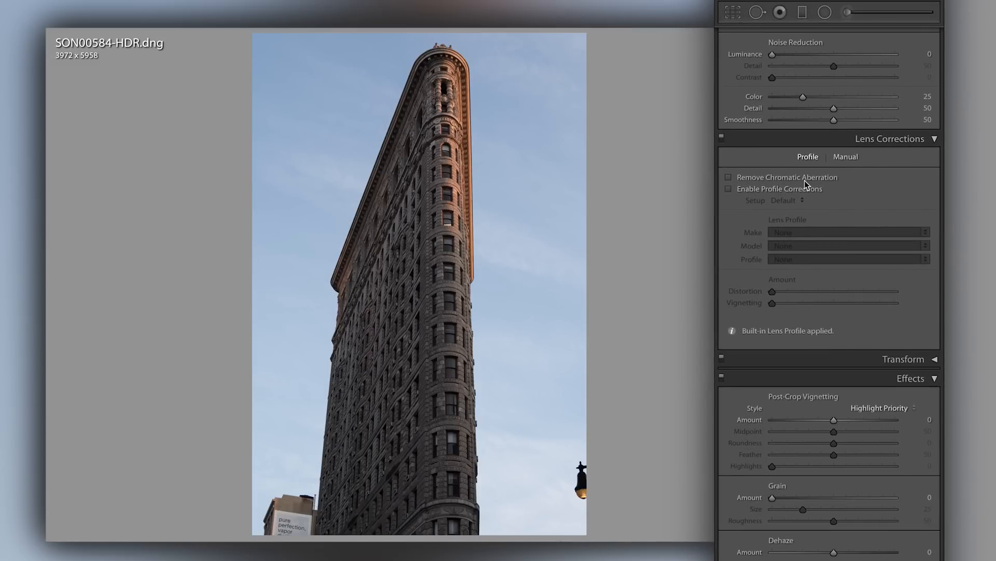
- Enable Remove Chromatic Aberration in Lens Corrections, leaving profile corrections off
left_click(728, 176)
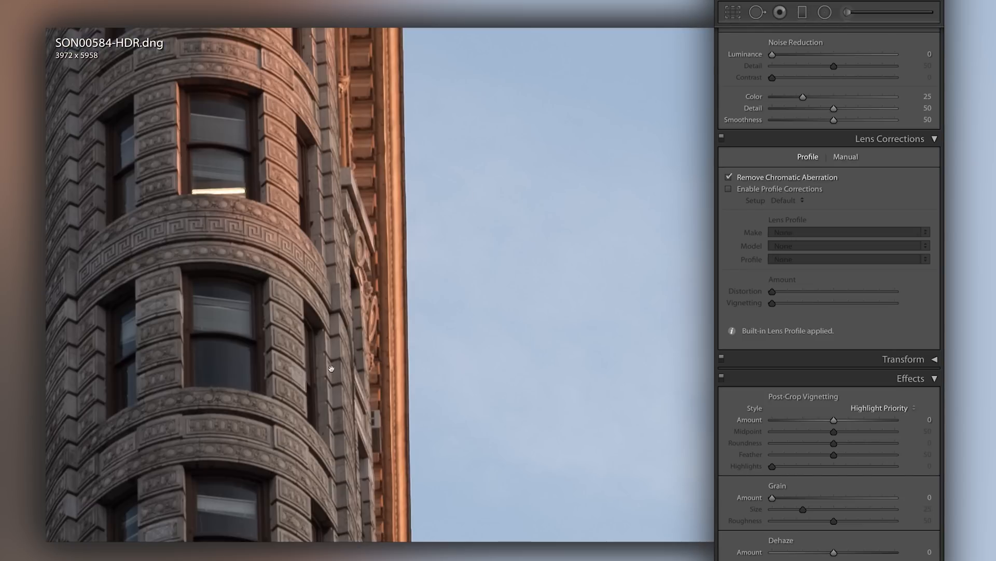
mouse_move(416, 330)
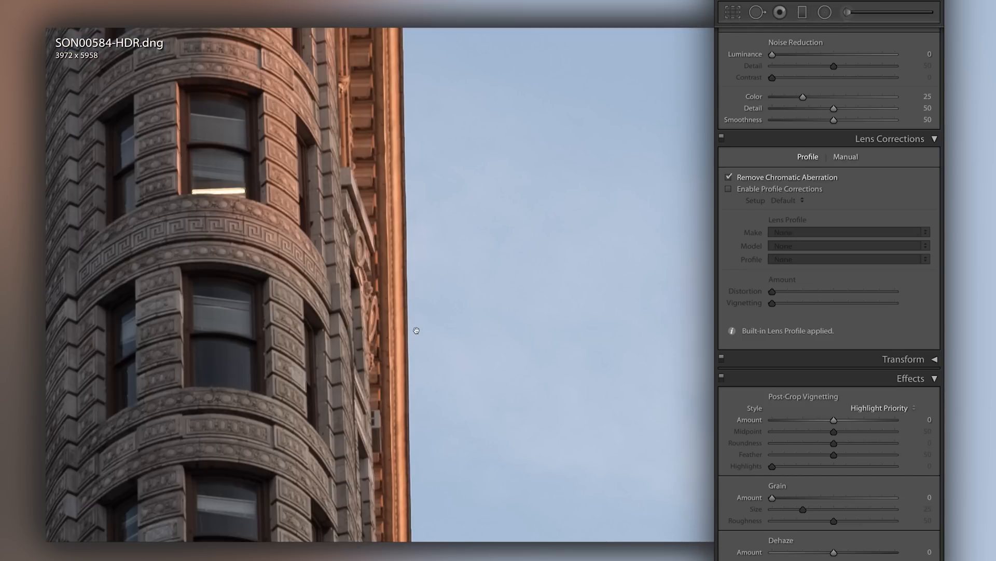